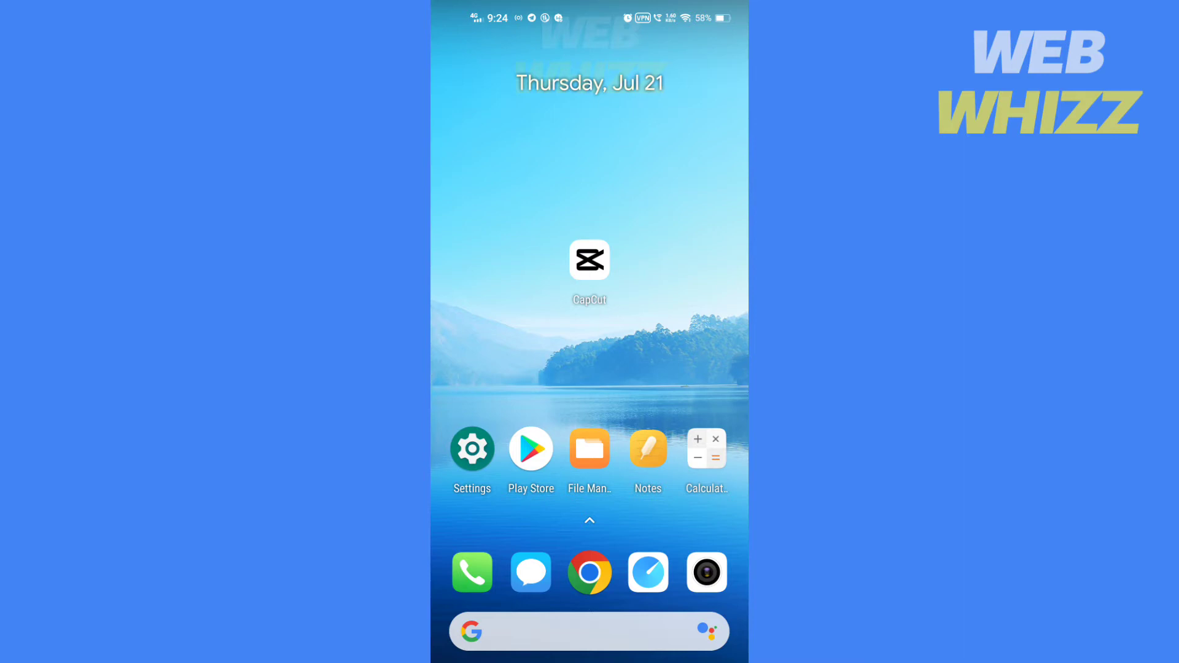
# Step: Launch CapCut from the Android home screen to its local projects page
pyautogui.click(588, 259)
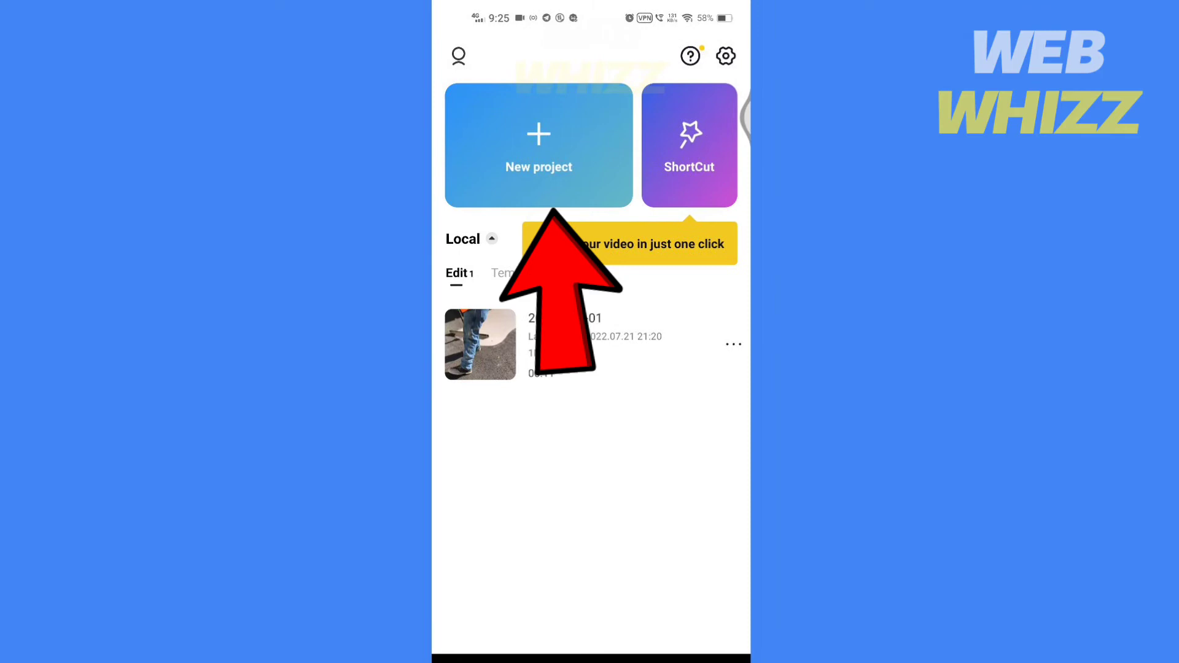
# Step: Start a new project and choose the 8-second motorcycle clip in the video picker
pyautogui.click(538, 146)
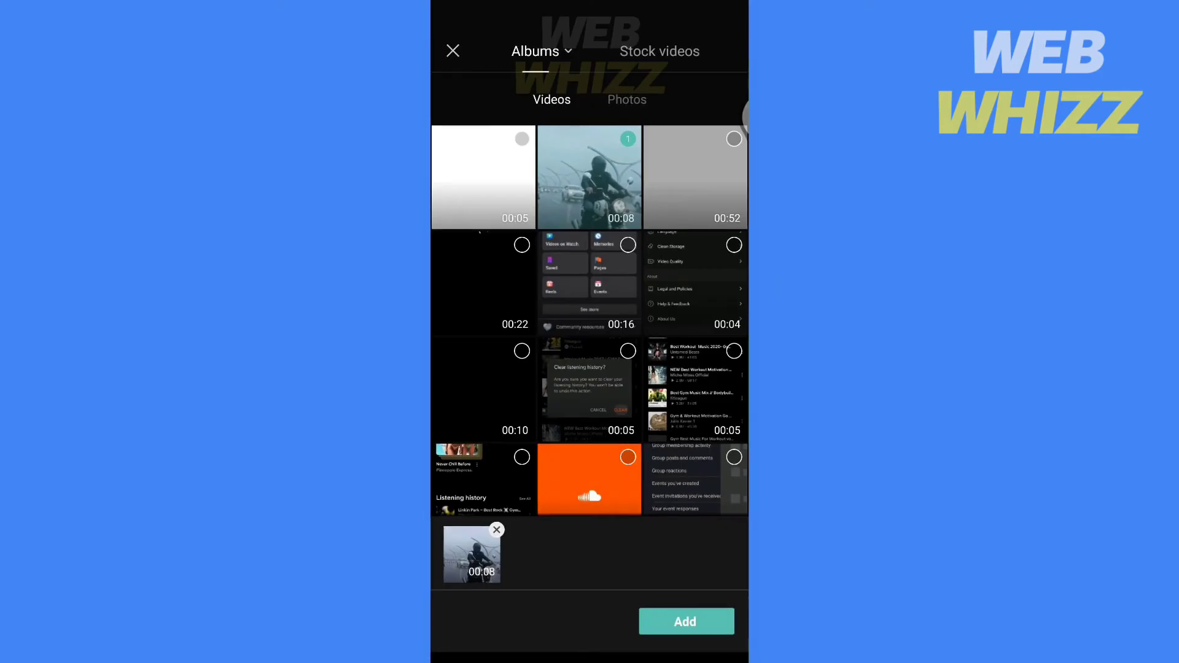
pyautogui.click(685, 622)
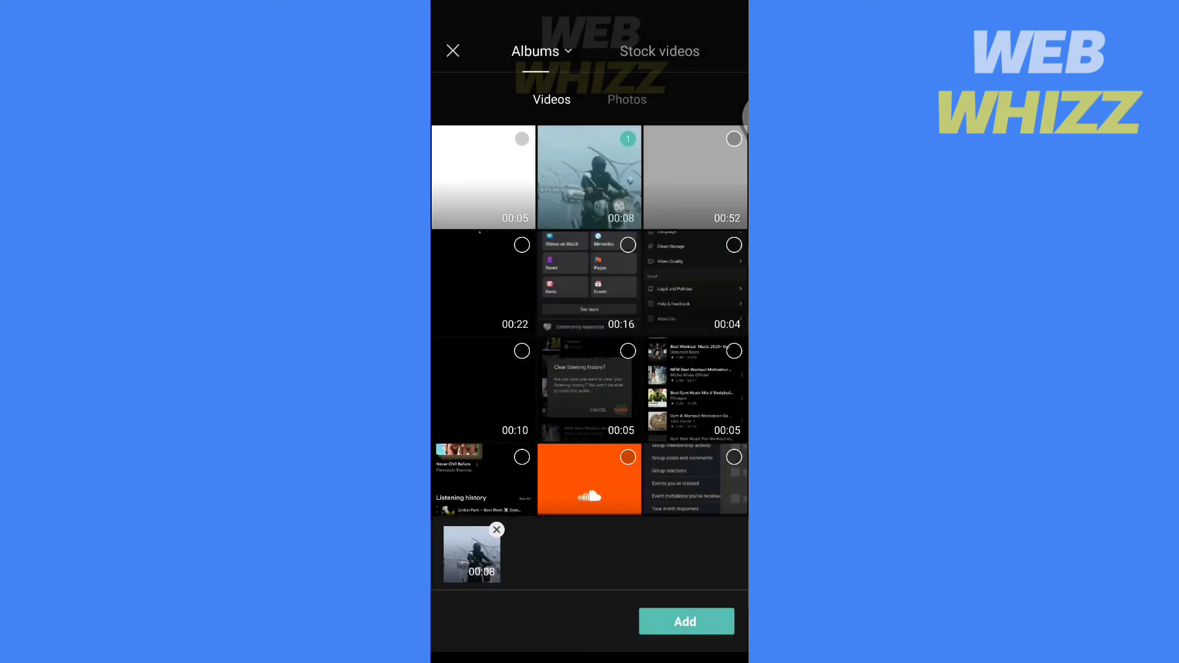
# Step: Add the motorcycle clip to the timeline and bring up the Effects categories
pyautogui.click(685, 622)
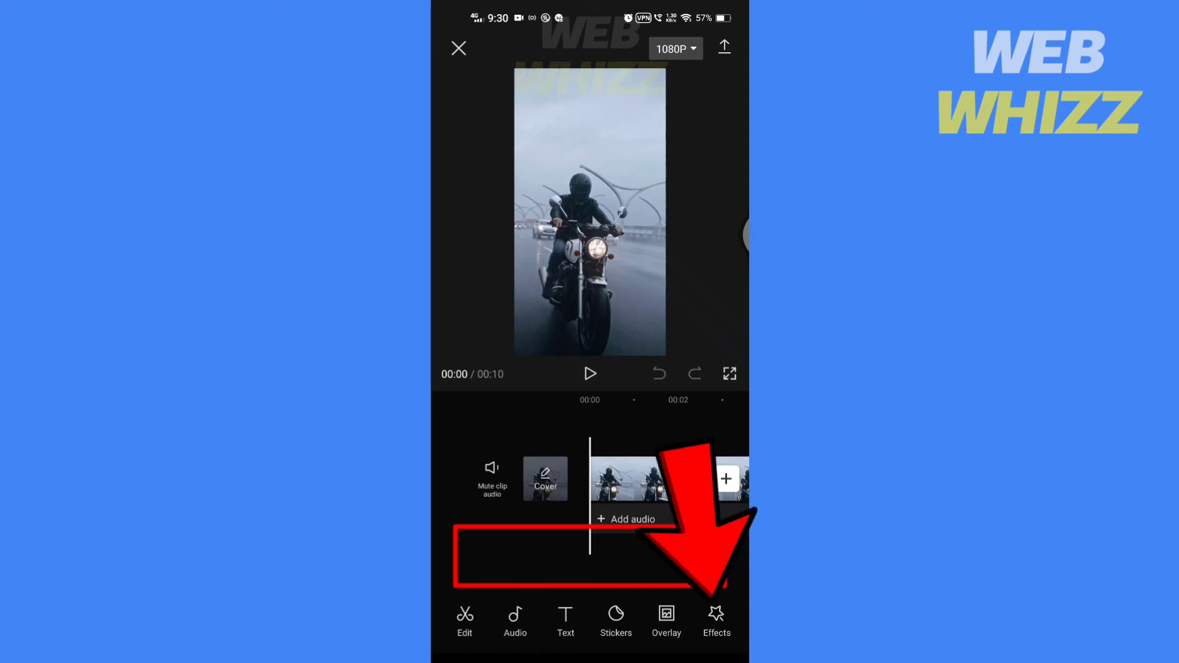
pyautogui.click(715, 620)
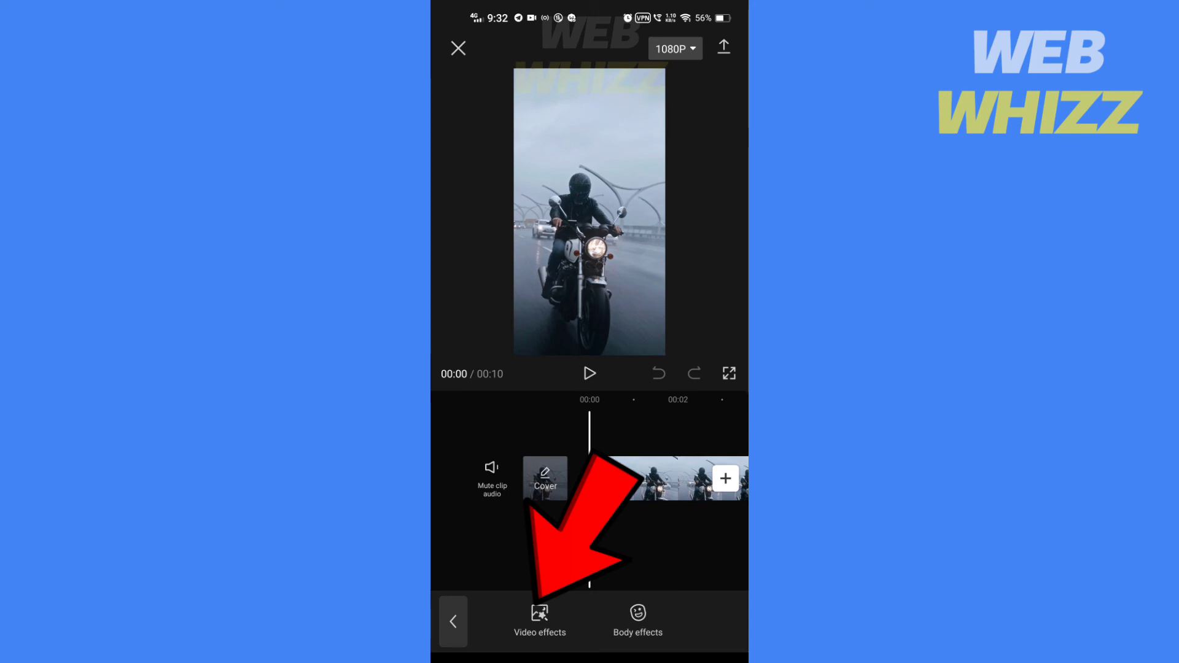
# Step: Apply the trending motion blur video effect with Intensity lowered to 28 and confirm it
pyautogui.click(539, 620)
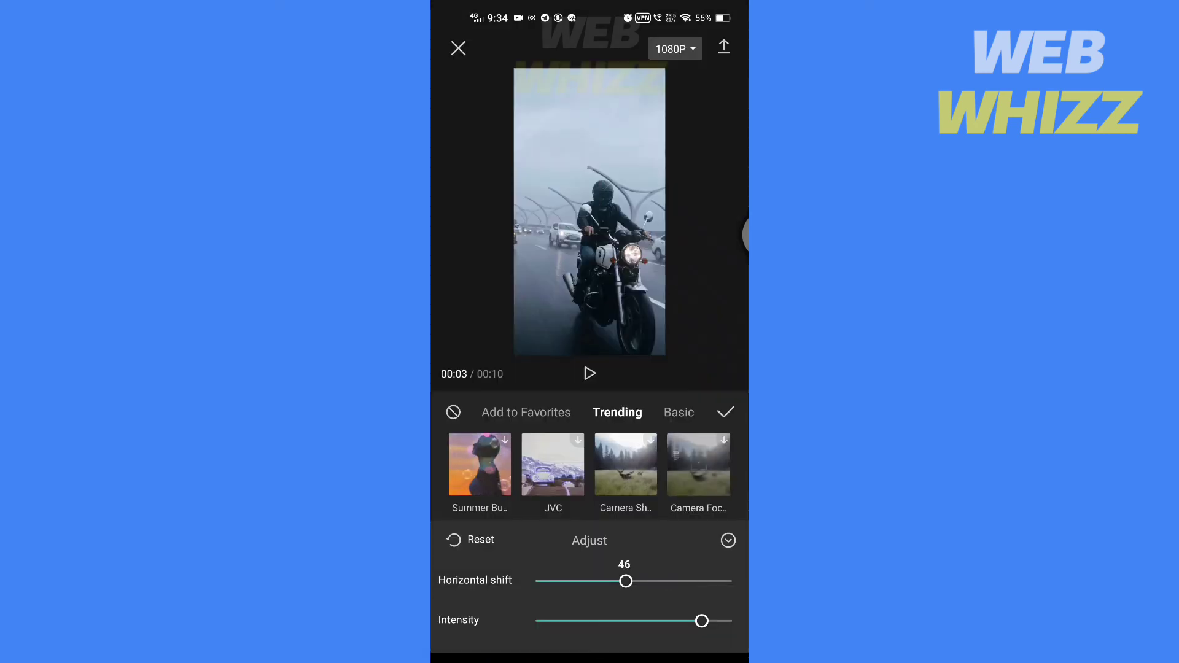
pyautogui.click(590, 373)
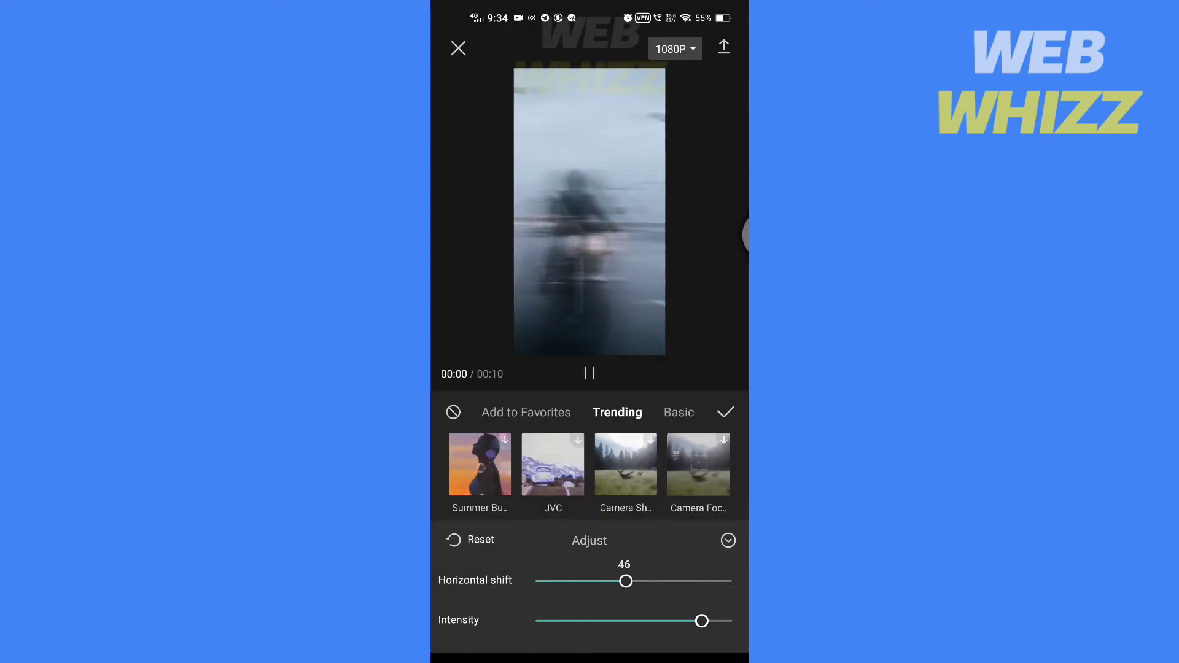
pyautogui.moveTo(701, 621); pyautogui.dragTo(591, 621)
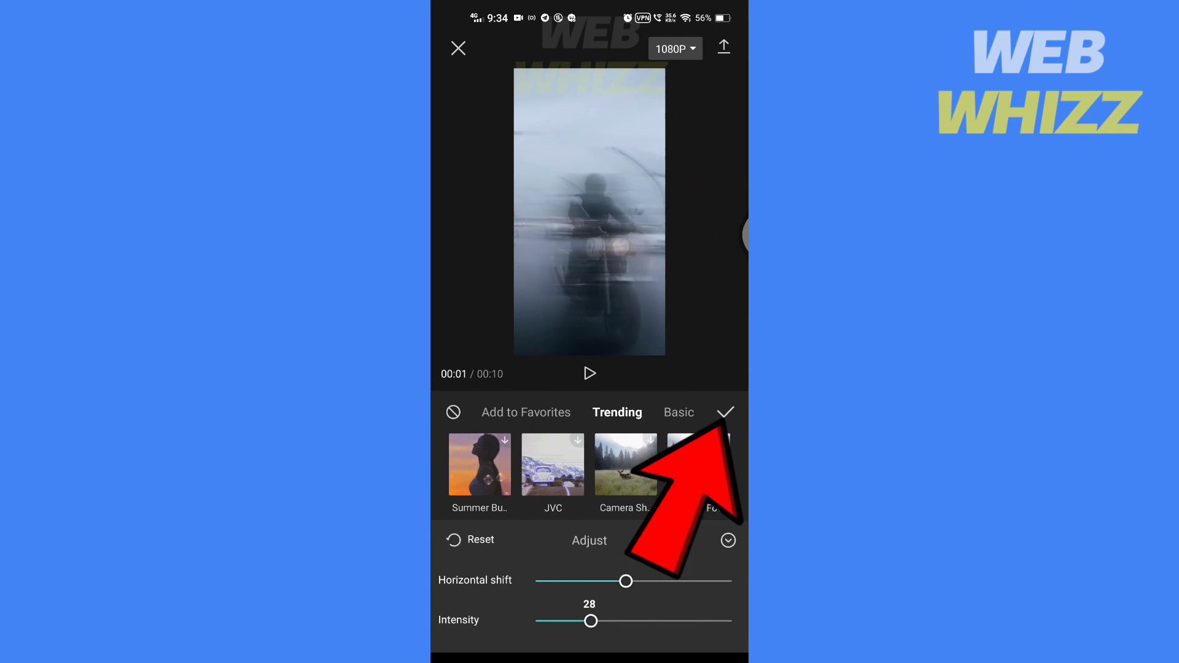
pyautogui.click(725, 413)
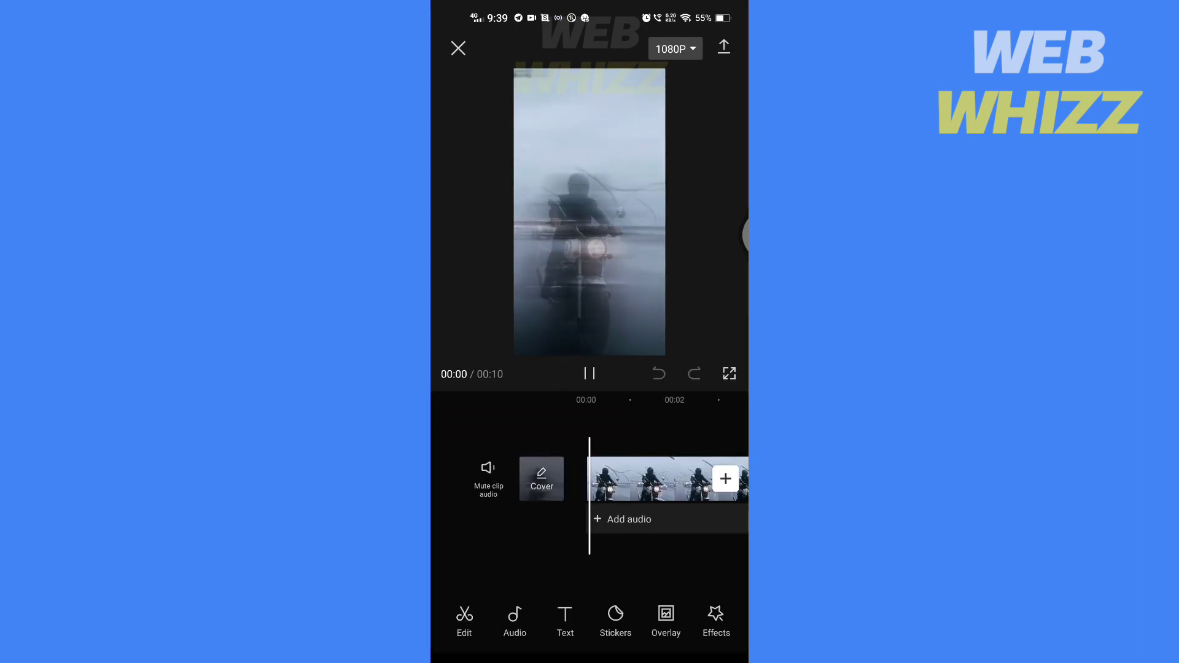